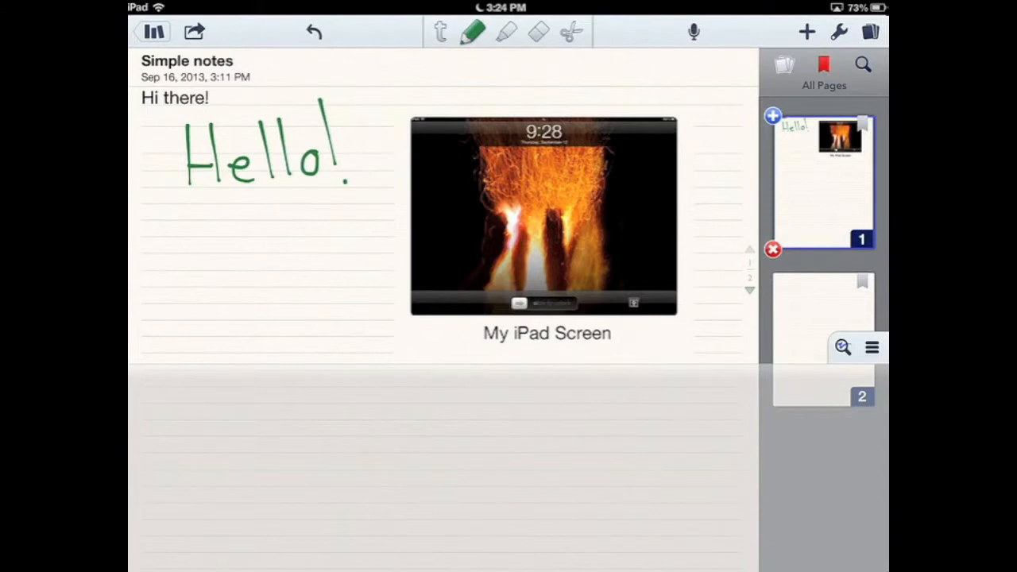
Step: Handwrite the strokes of 'Hi' in green ink on the line below 'Hello!'
drag(198, 226, 241, 273)
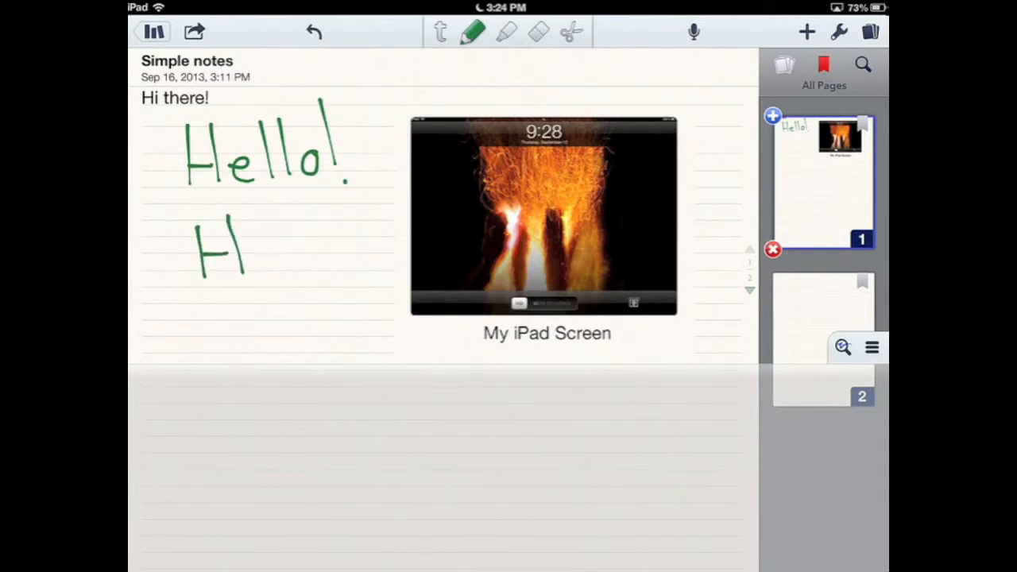
drag(255, 239, 254, 326)
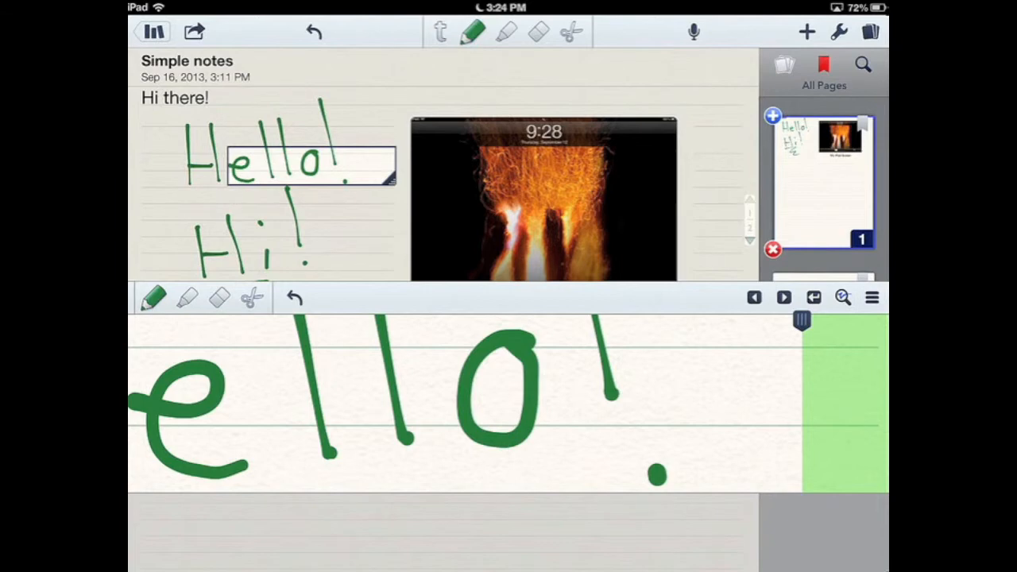
Step: Bring up the pen colour and thickness palette from the zoom toolbar
click(473, 32)
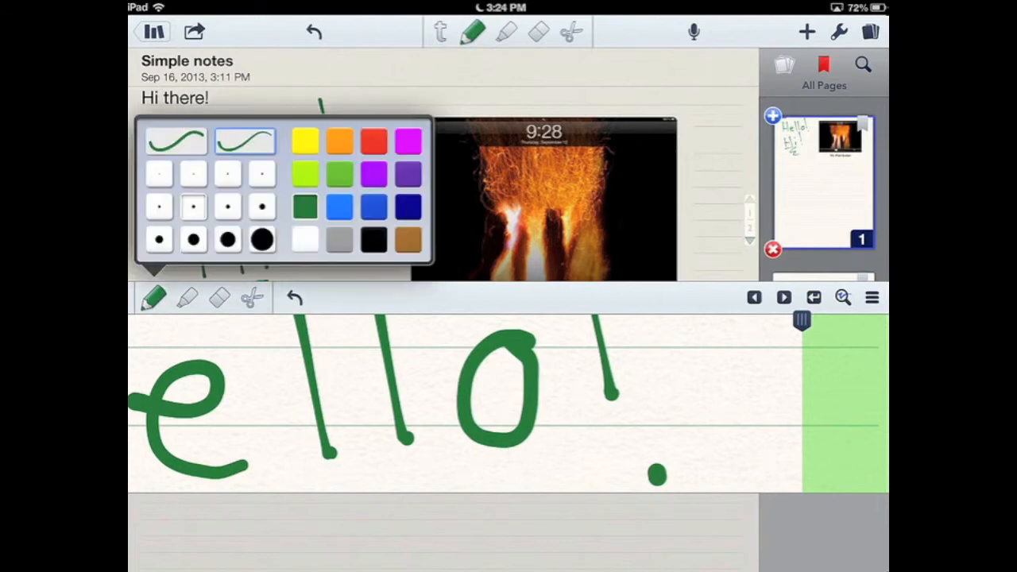